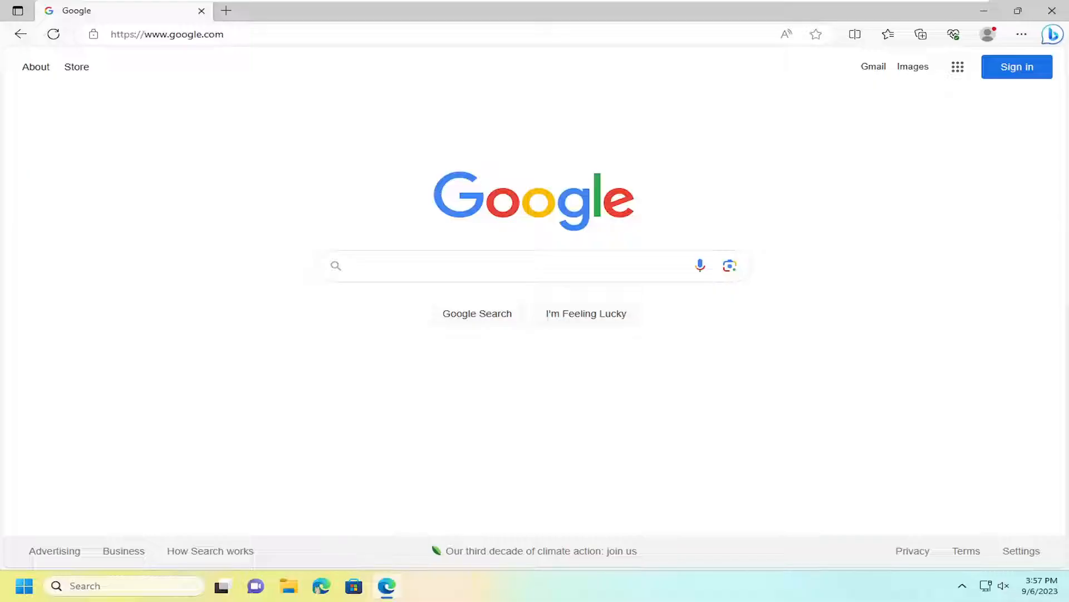
mouse_move(258, 236)
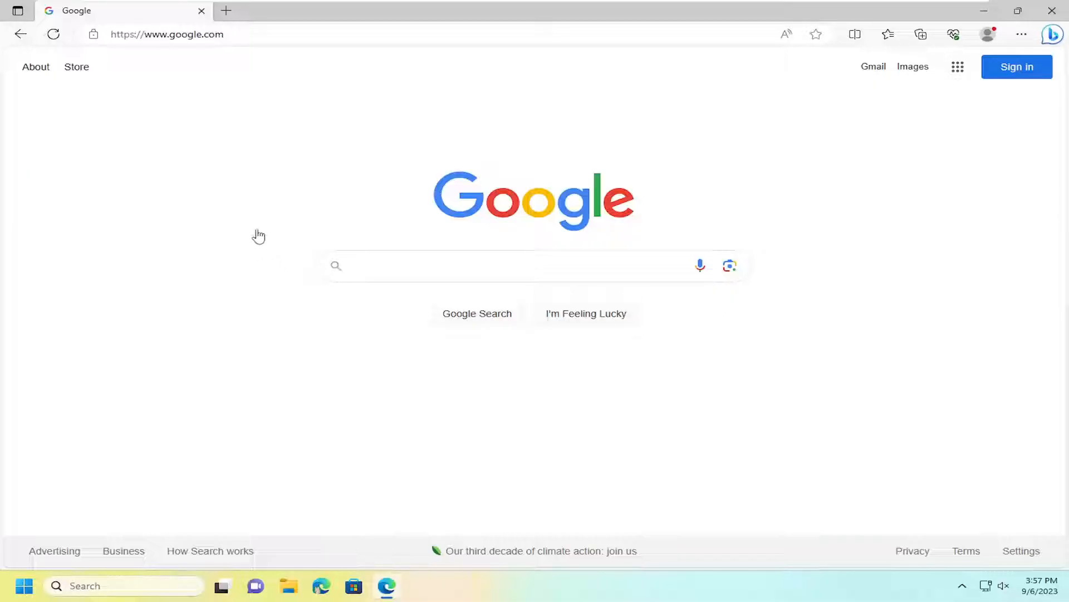
mouse_move(683, 122)
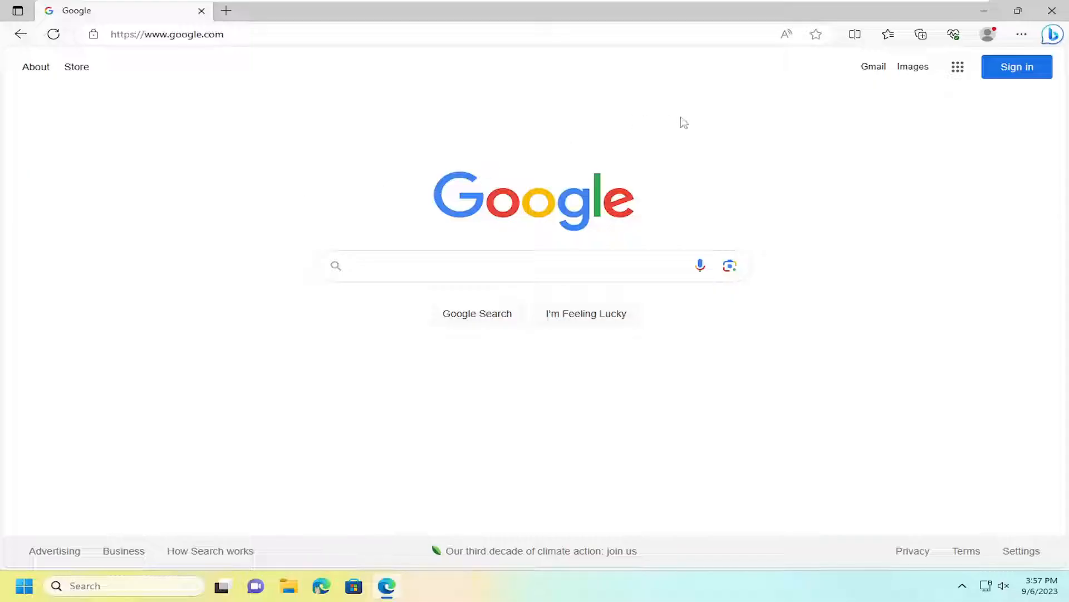
mouse_move(725, 121)
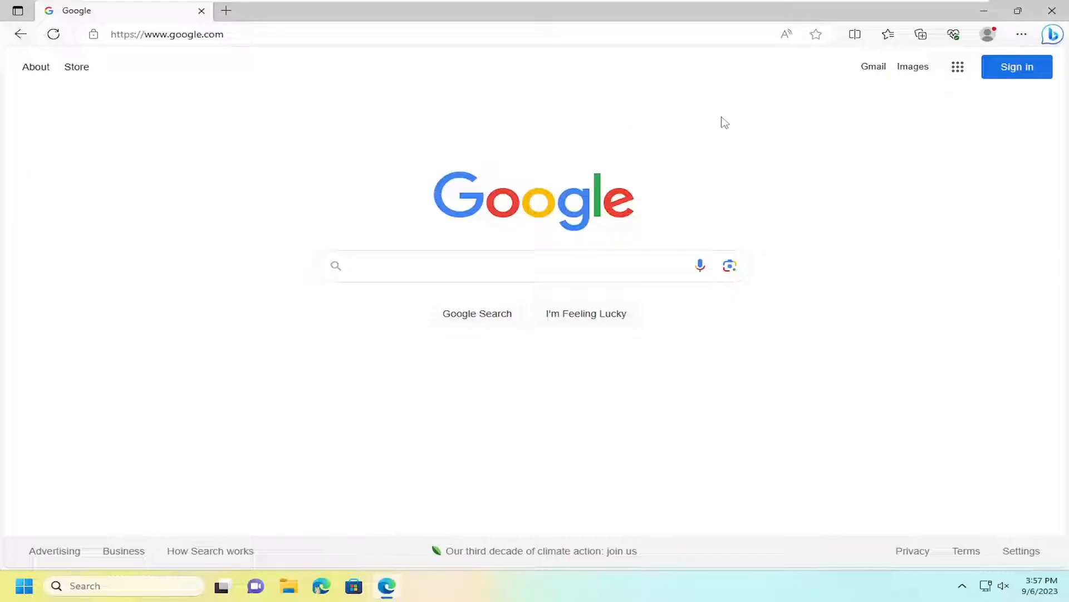
mouse_move(1023, 35)
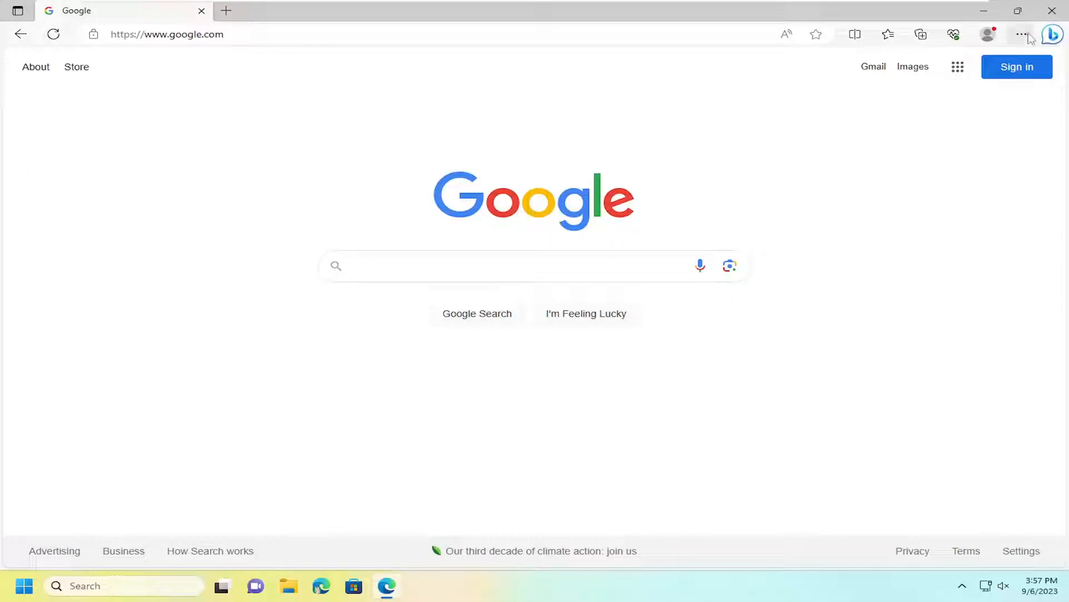
- Go to Edge Settings and open the Passwords page under Your profile
click(1022, 34)
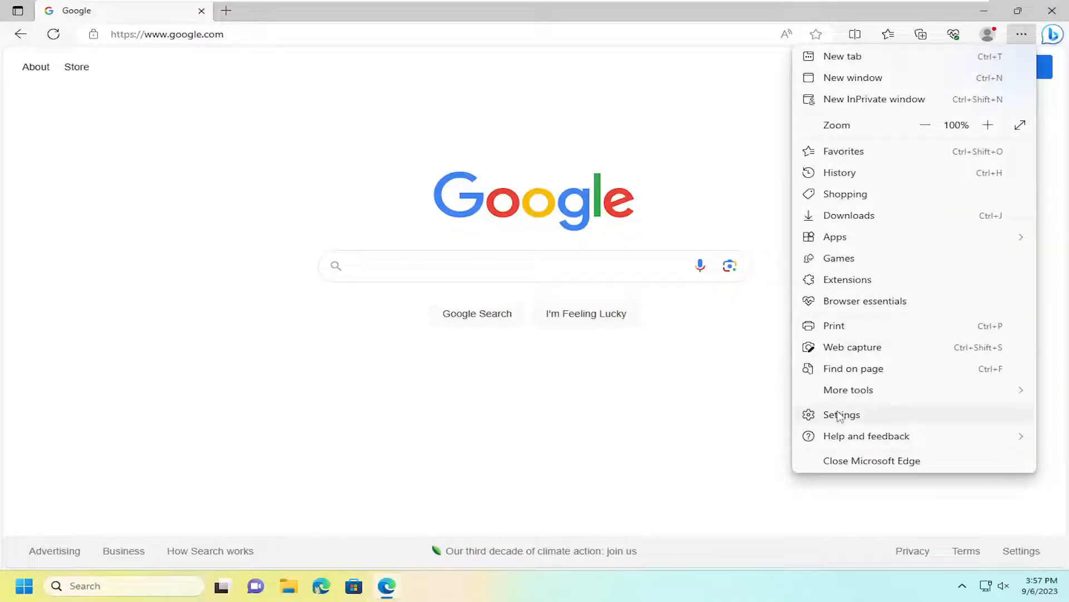
click(842, 415)
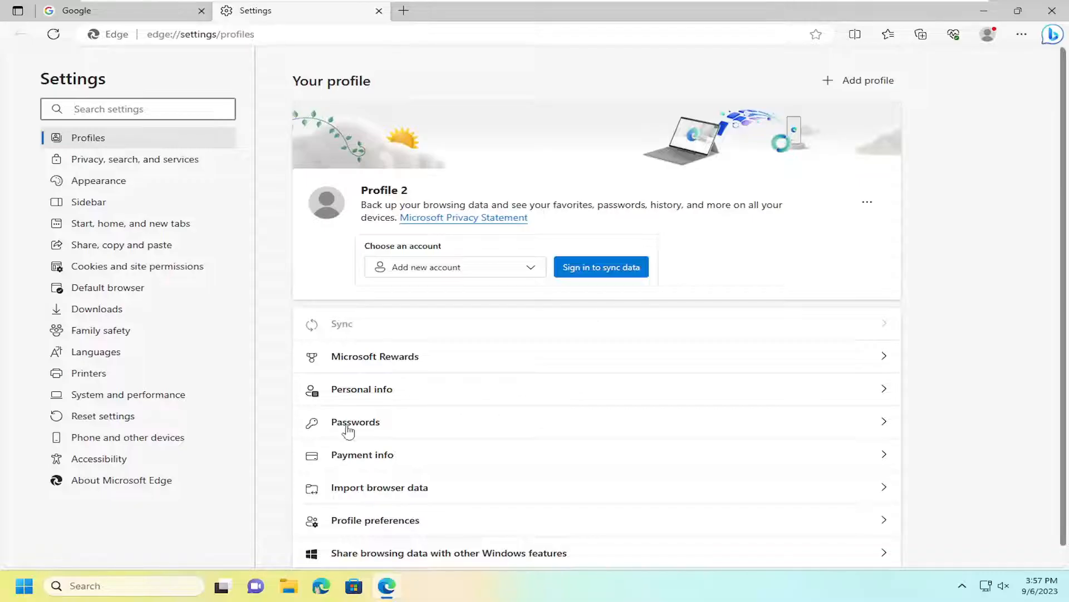
click(355, 422)
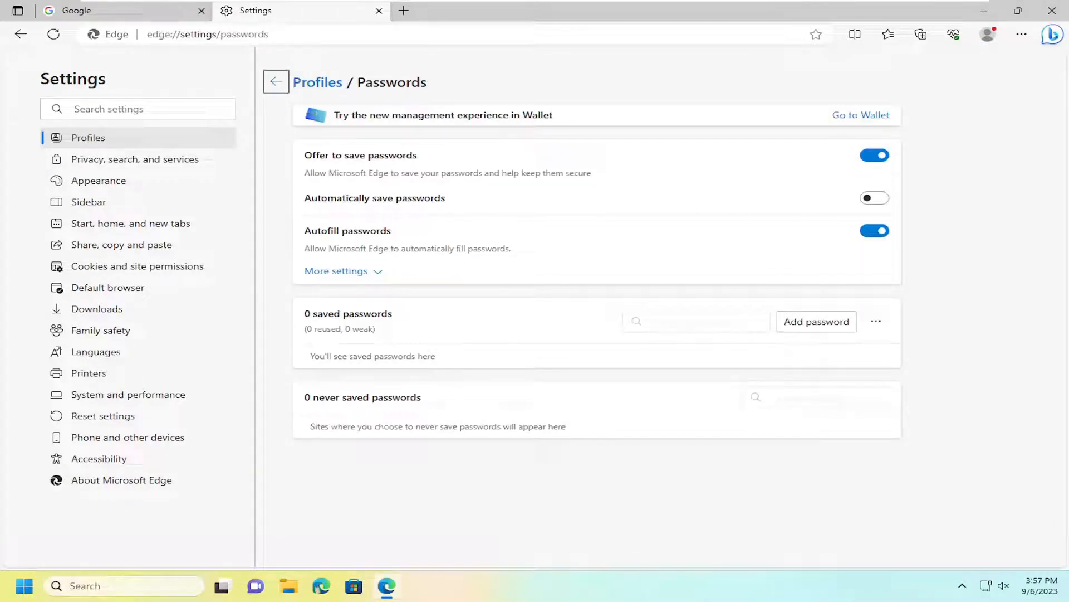
double_click(325, 398)
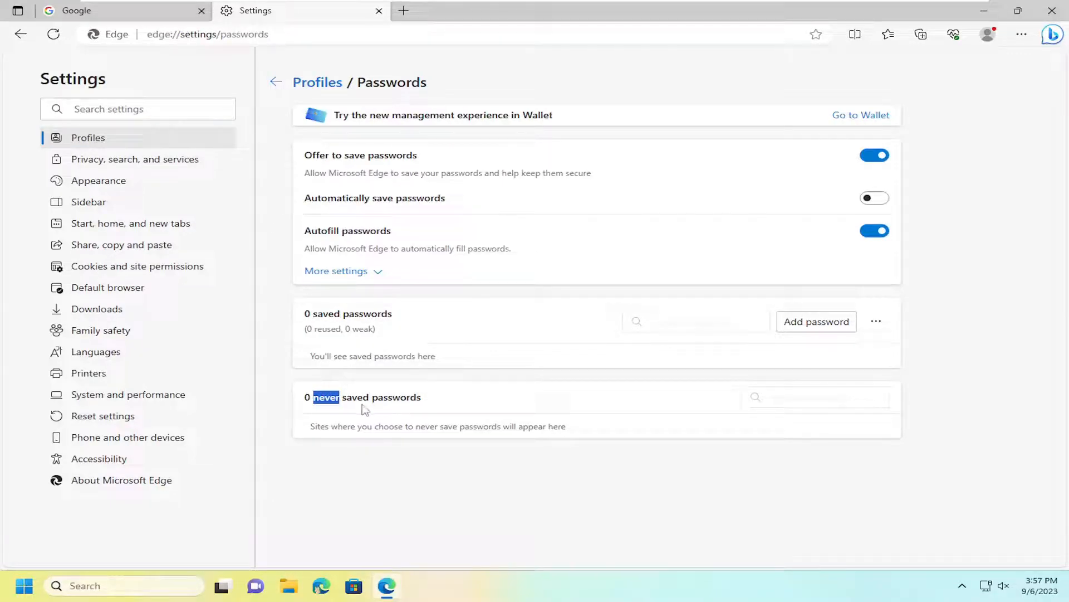
mouse_move(338, 191)
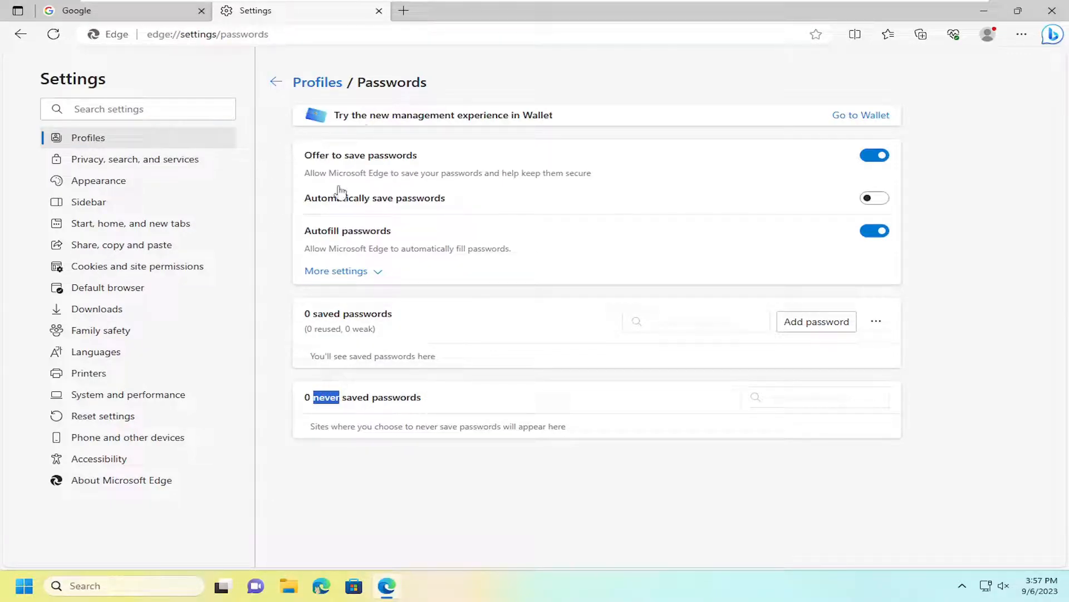
mouse_move(761, 338)
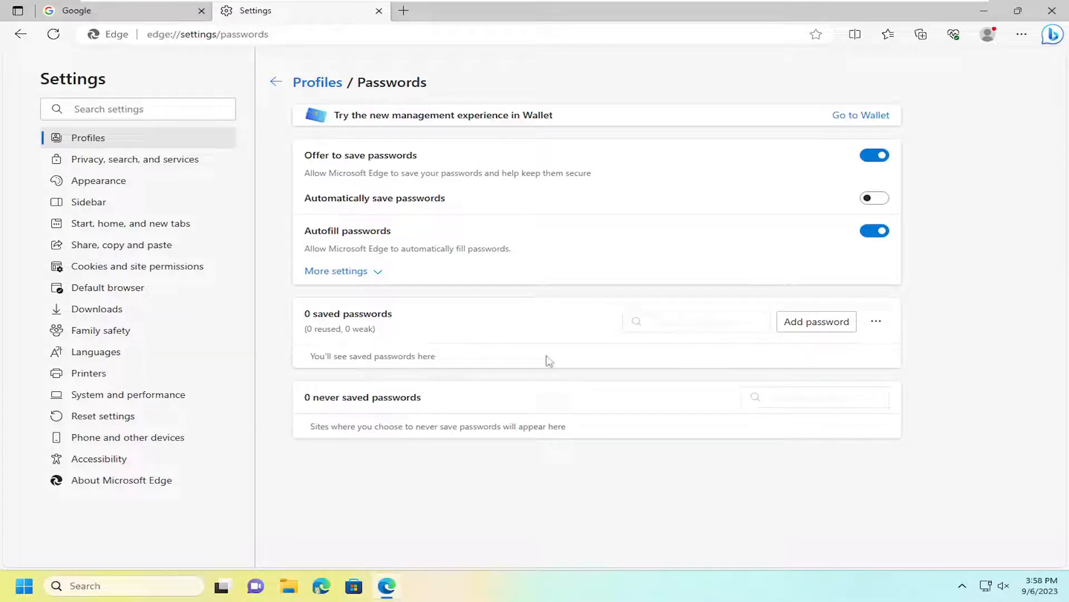
mouse_move(624, 353)
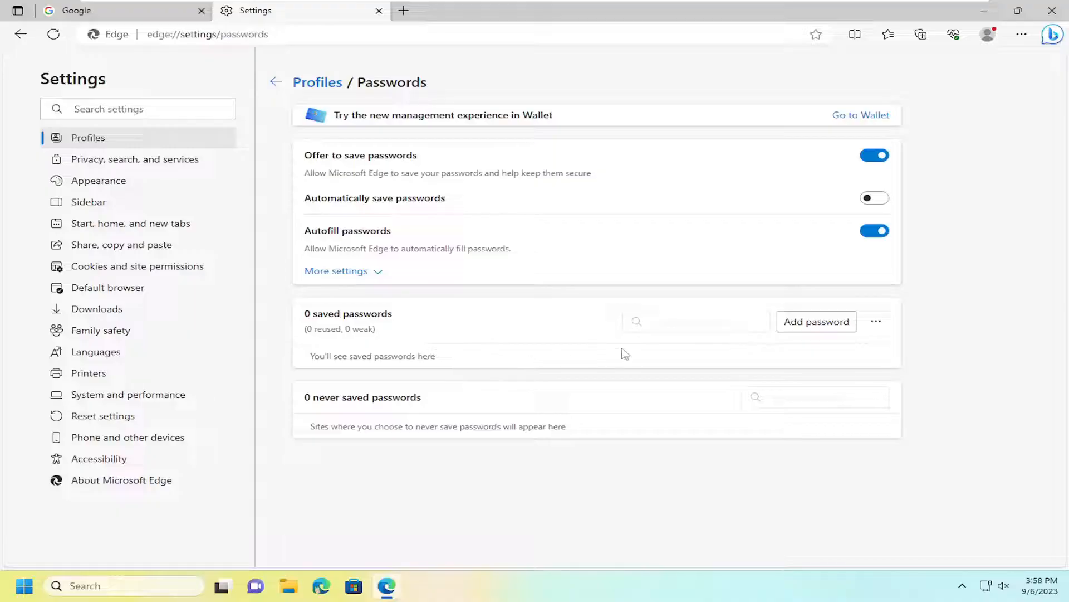
mouse_move(468, 378)
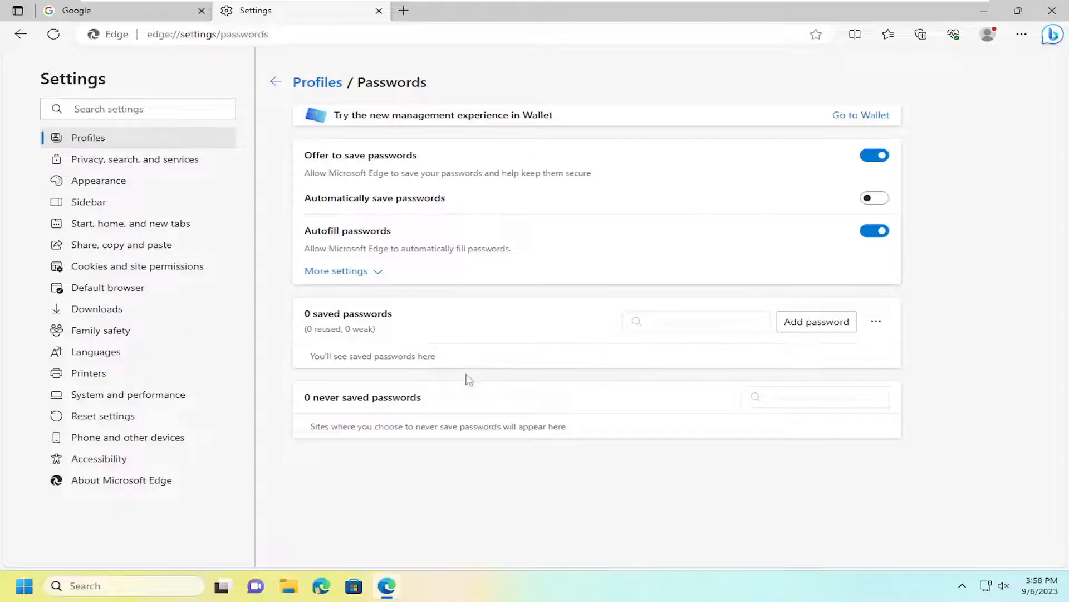
- Add a password entry with website wikipedia.com and username 123
click(816, 321)
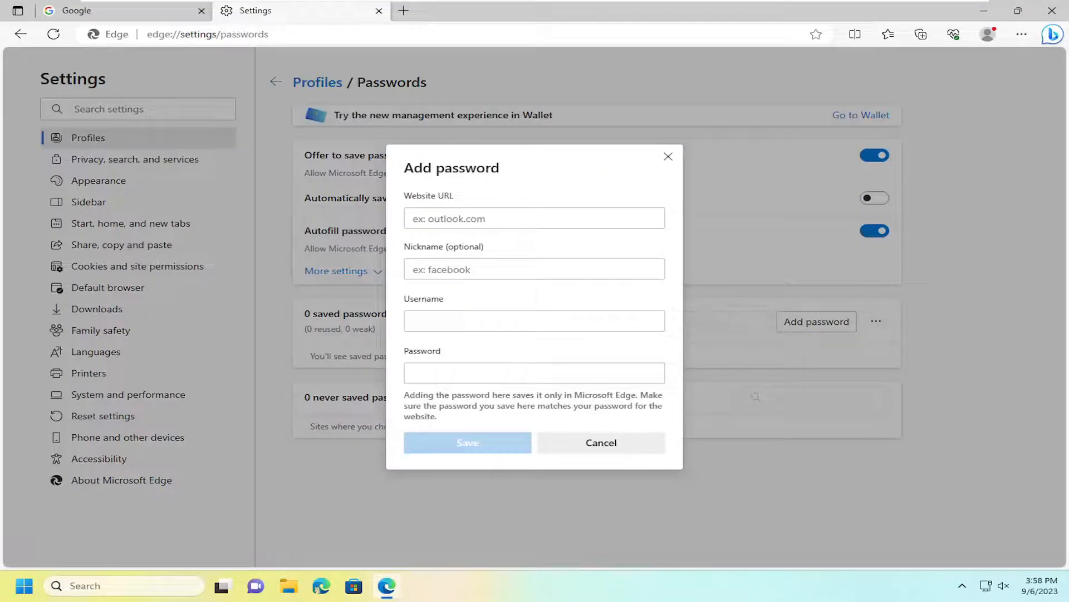
text(wikipedia.com)
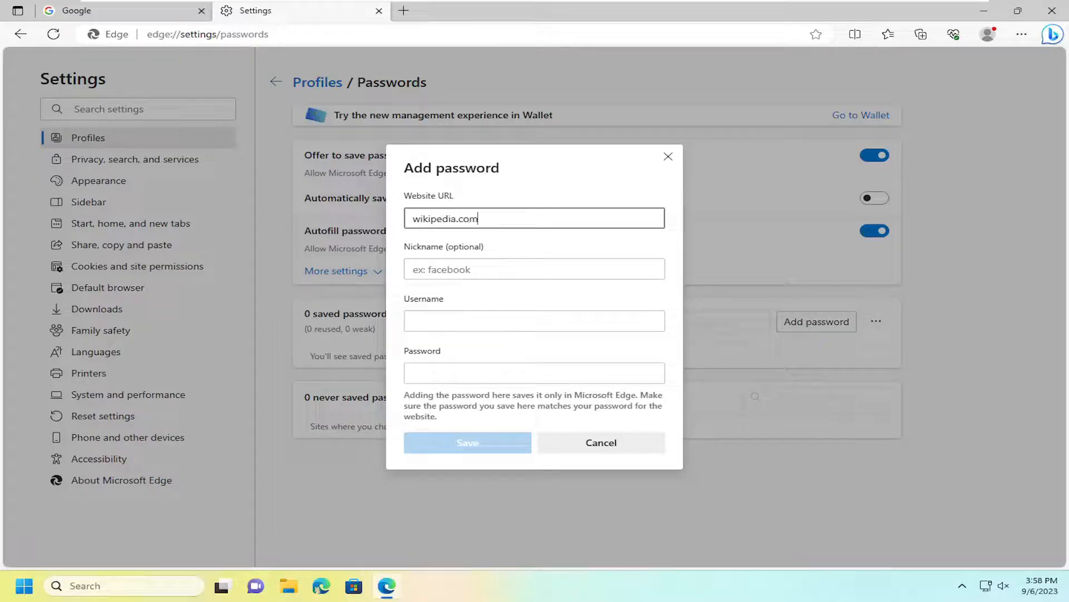
text(123)
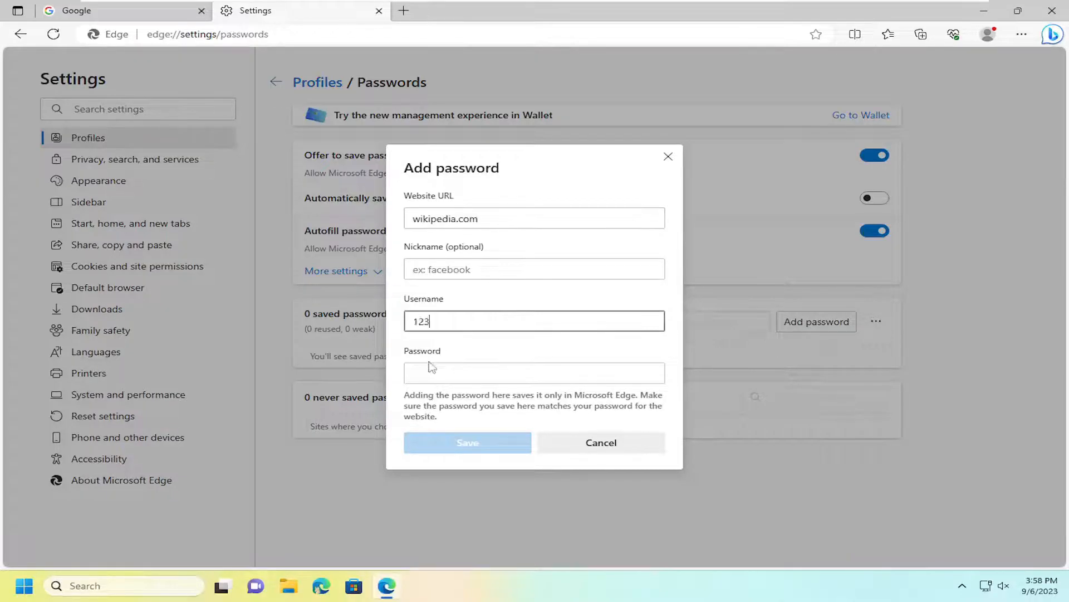
click(468, 442)
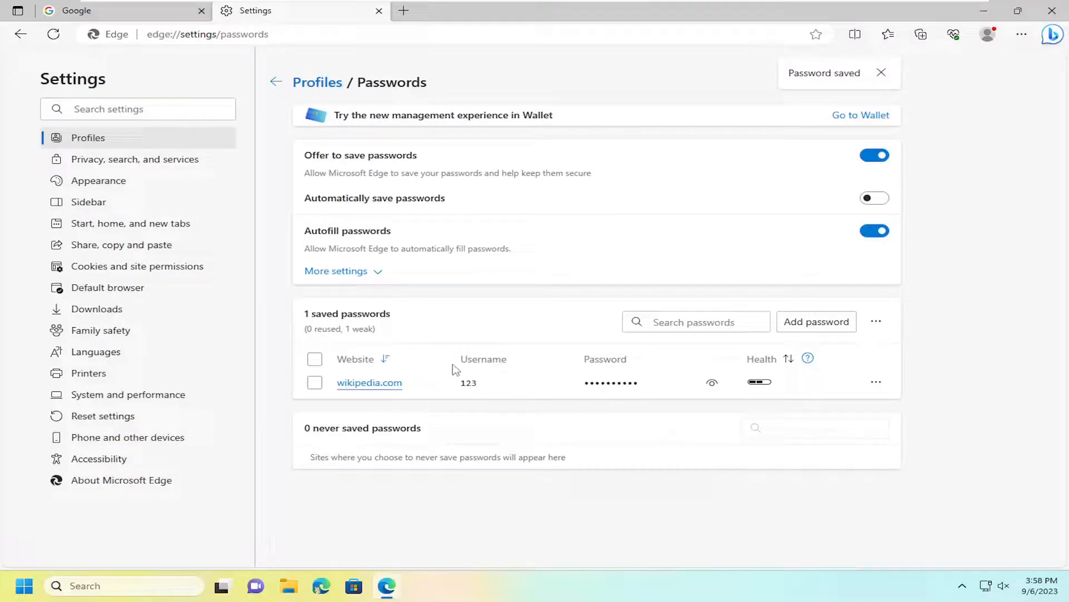
mouse_move(345, 405)
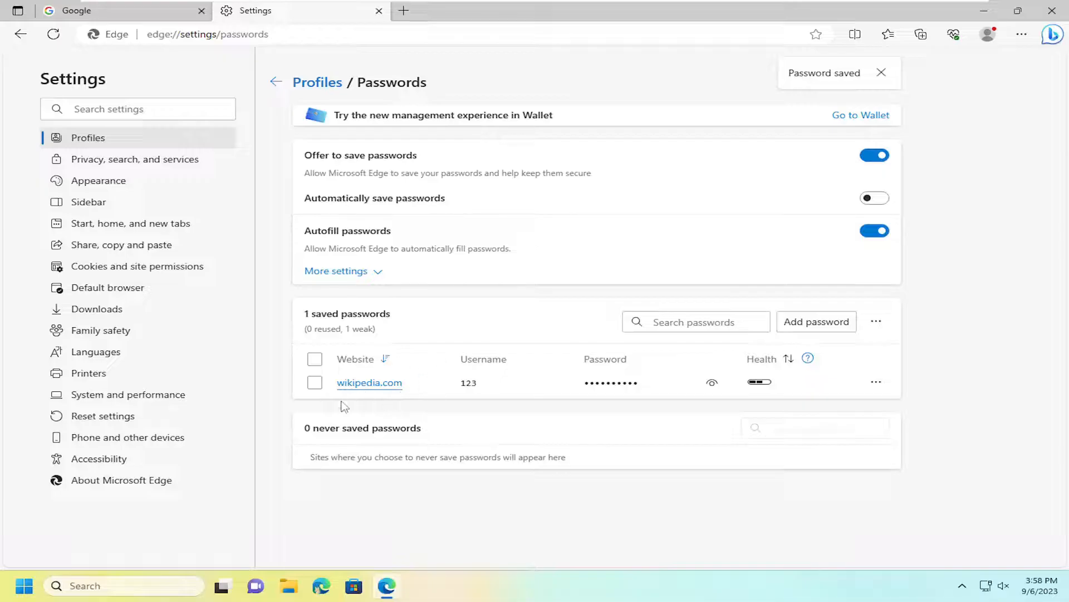
mouse_move(397, 401)
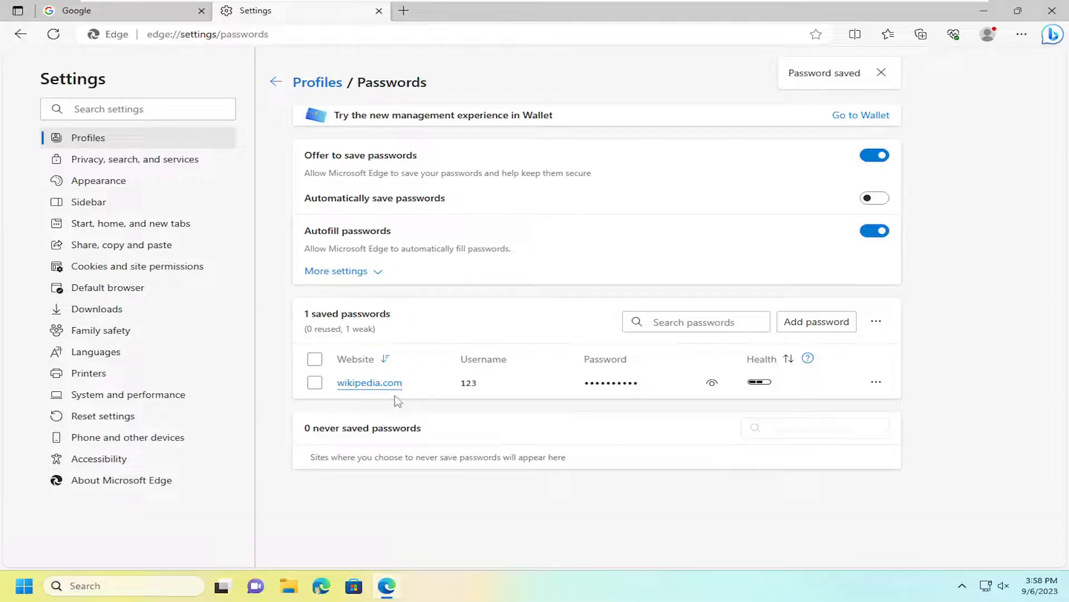
mouse_move(395, 342)
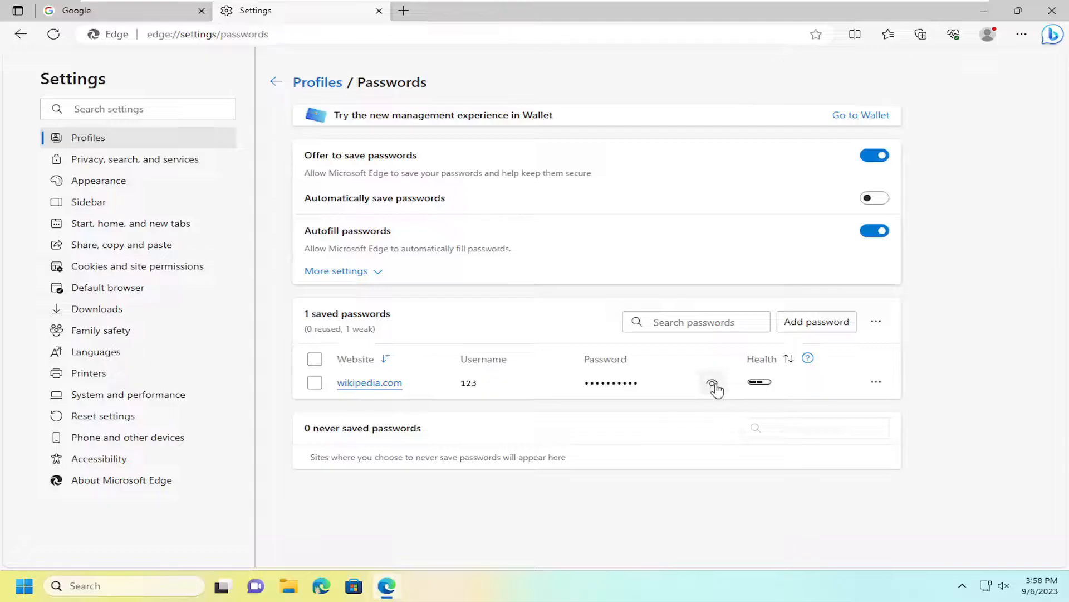
click(714, 385)
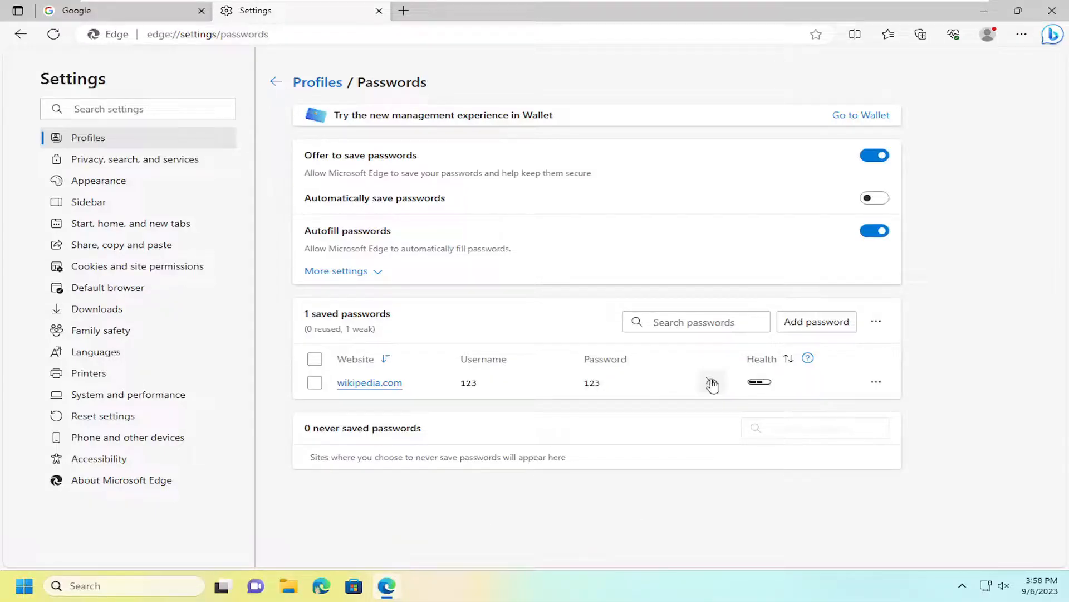
click(712, 383)
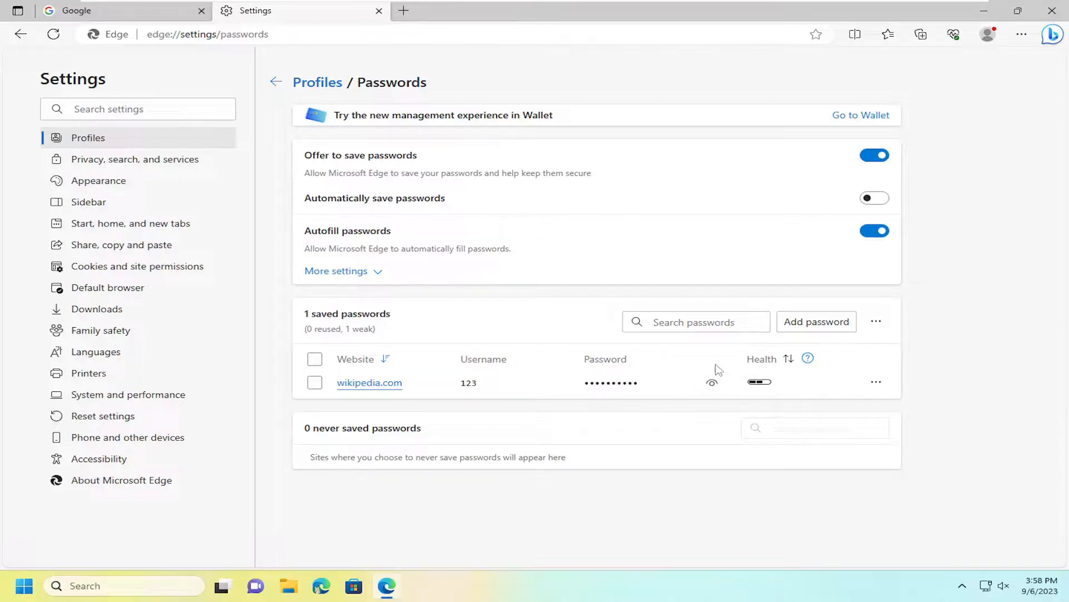
click(712, 381)
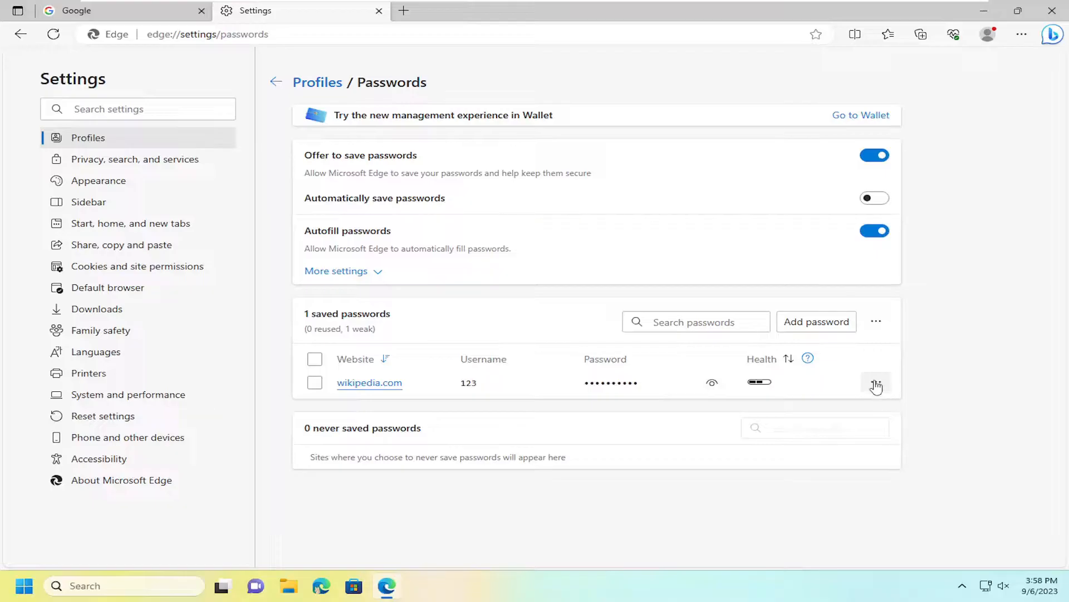
mouse_move(901, 411)
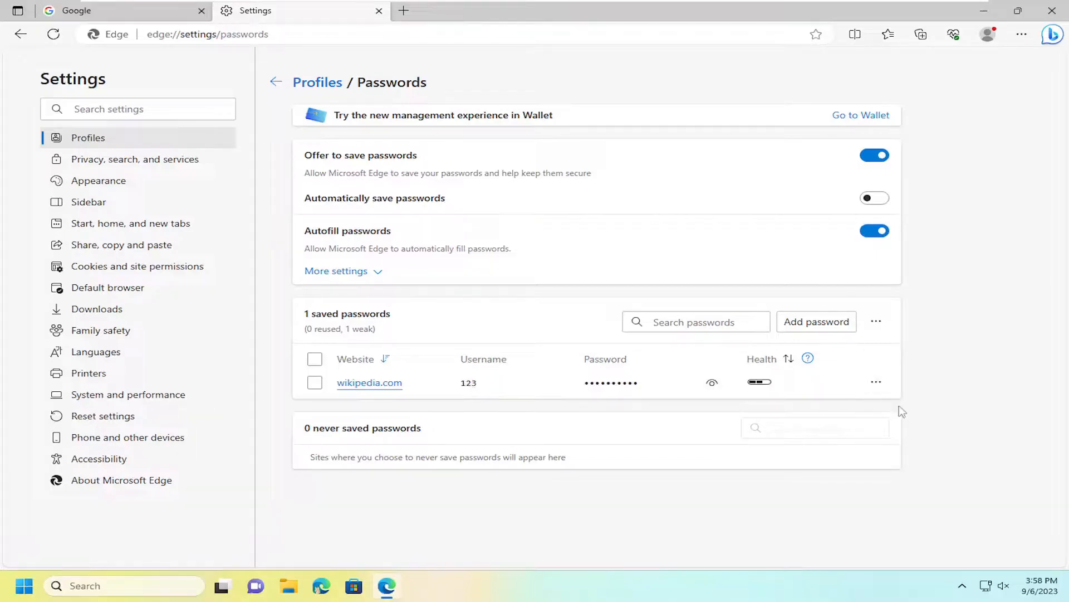
click(876, 382)
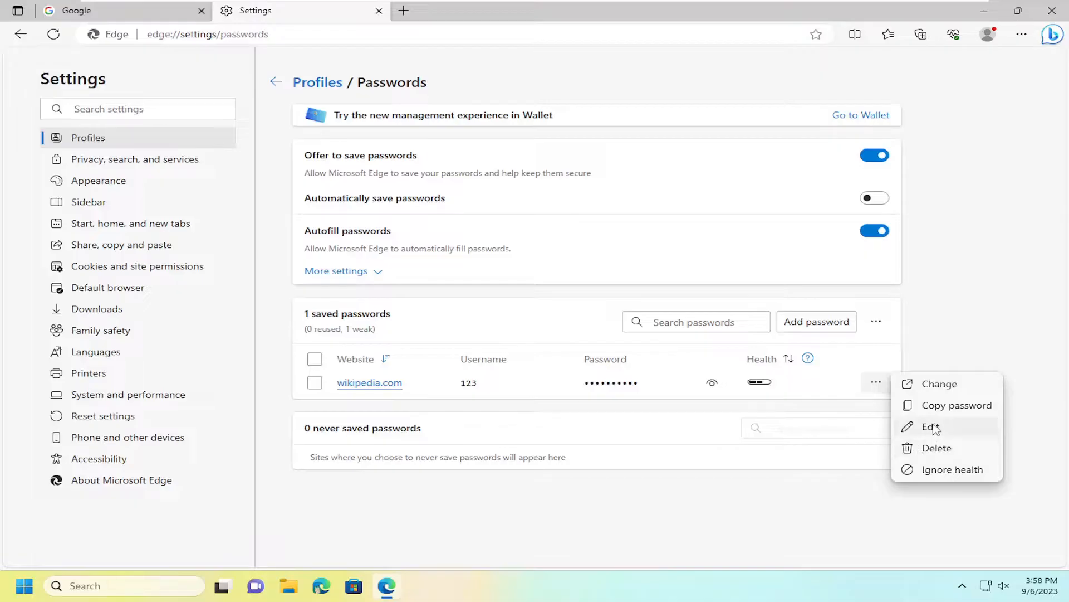
mouse_move(936, 432)
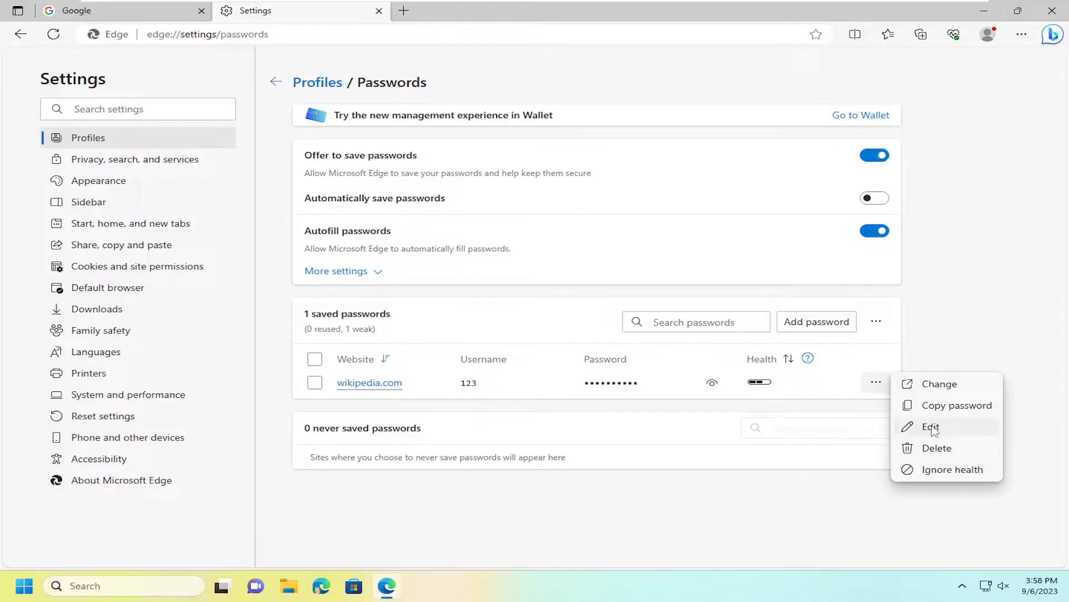
click(930, 426)
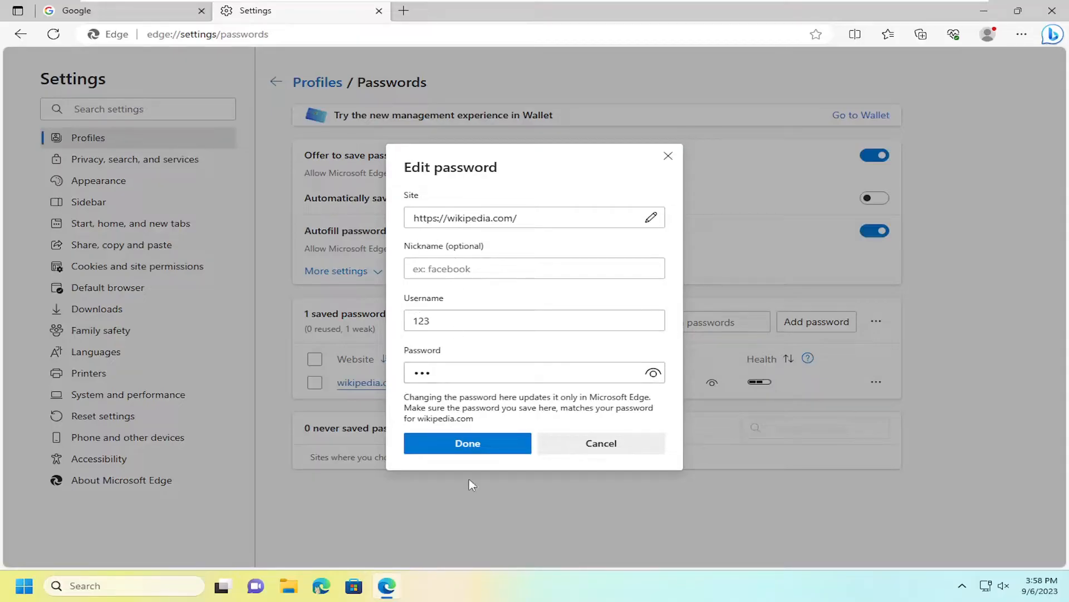
click(467, 443)
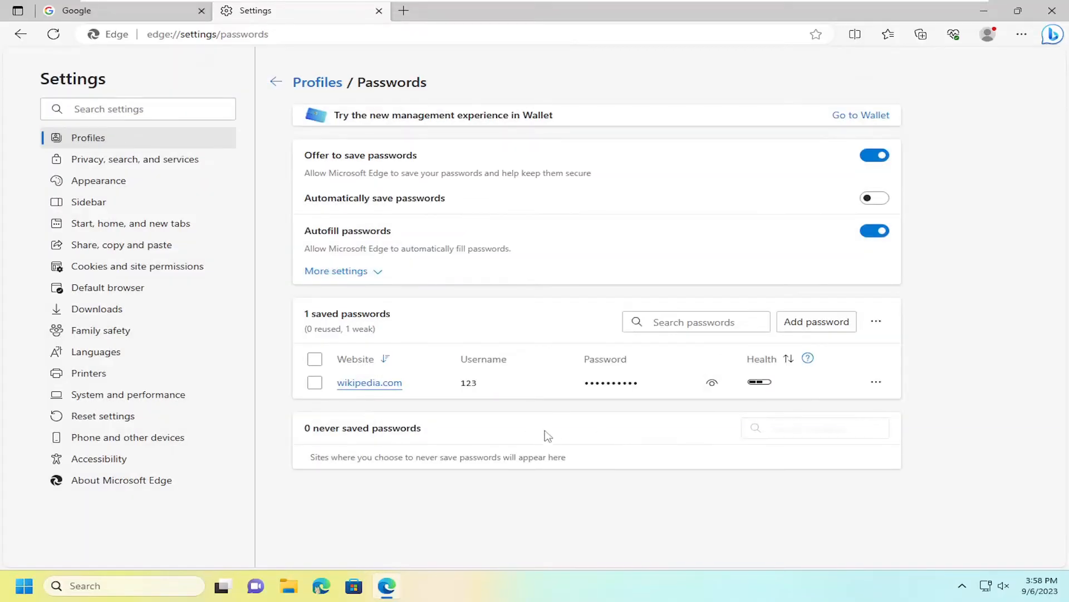